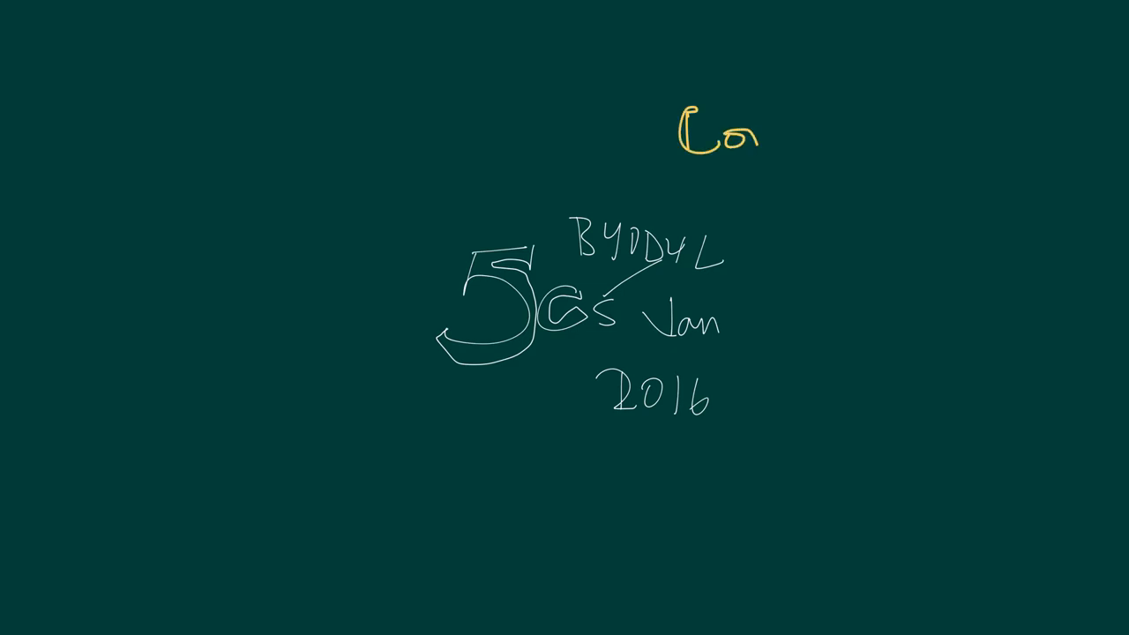
Handwrite yellow 'Community' with an arrow and 'Twitter' beneath, then begin a leftward curved arrow.
{"action": "left_click_drag", "start_coordinate": [768, 132], "coordinate": [882, 136]}
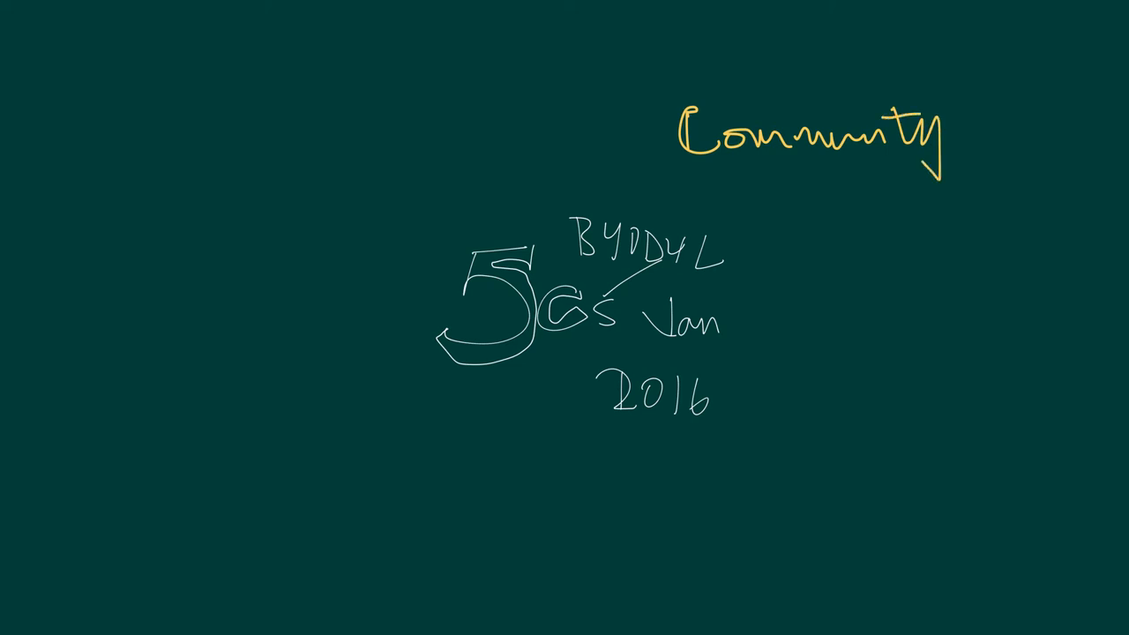
{"action": "left_click_drag", "start_coordinate": [714, 194], "coordinate": [927, 176]}
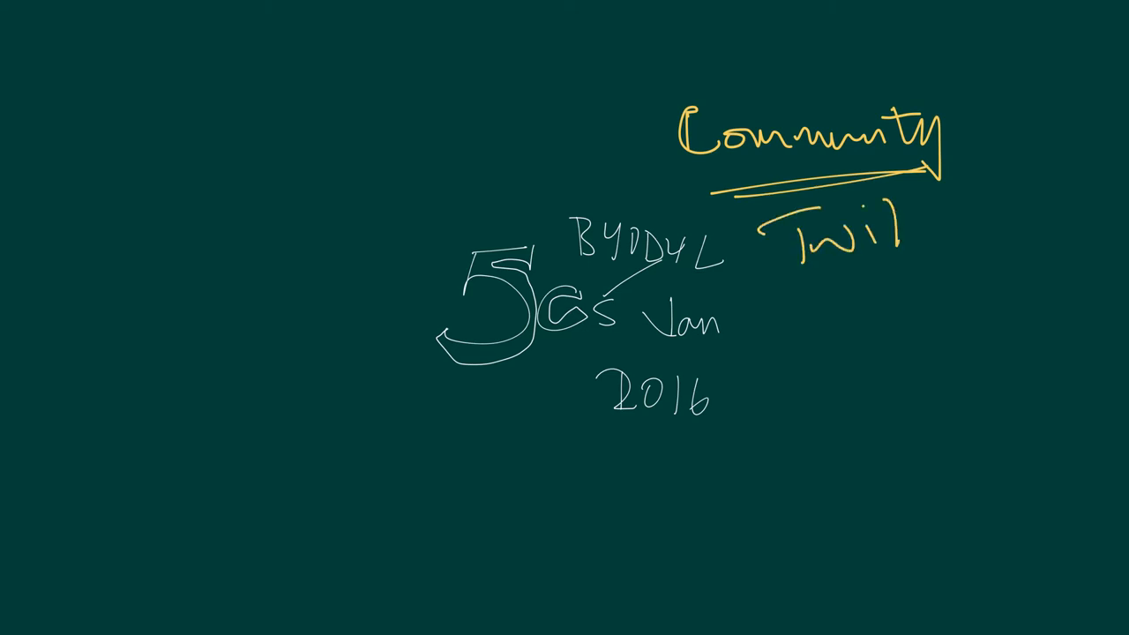
{"action": "left_click_drag", "start_coordinate": [909, 233], "coordinate": [971, 238]}
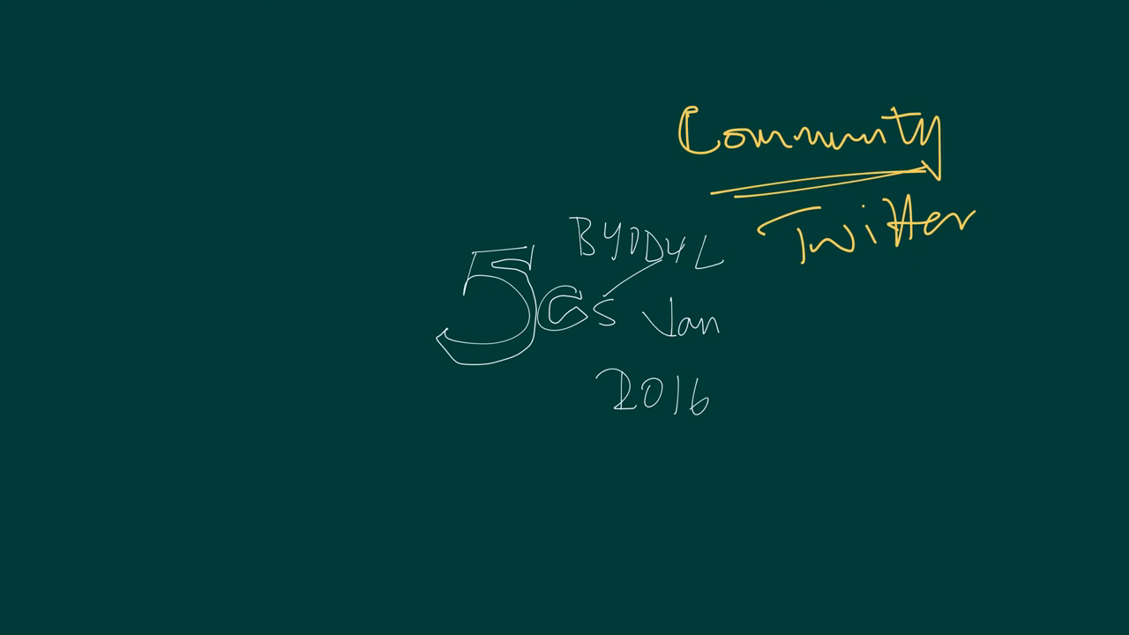
{"action": "left_click_drag", "start_coordinate": [653, 97], "coordinate": [415, 141]}
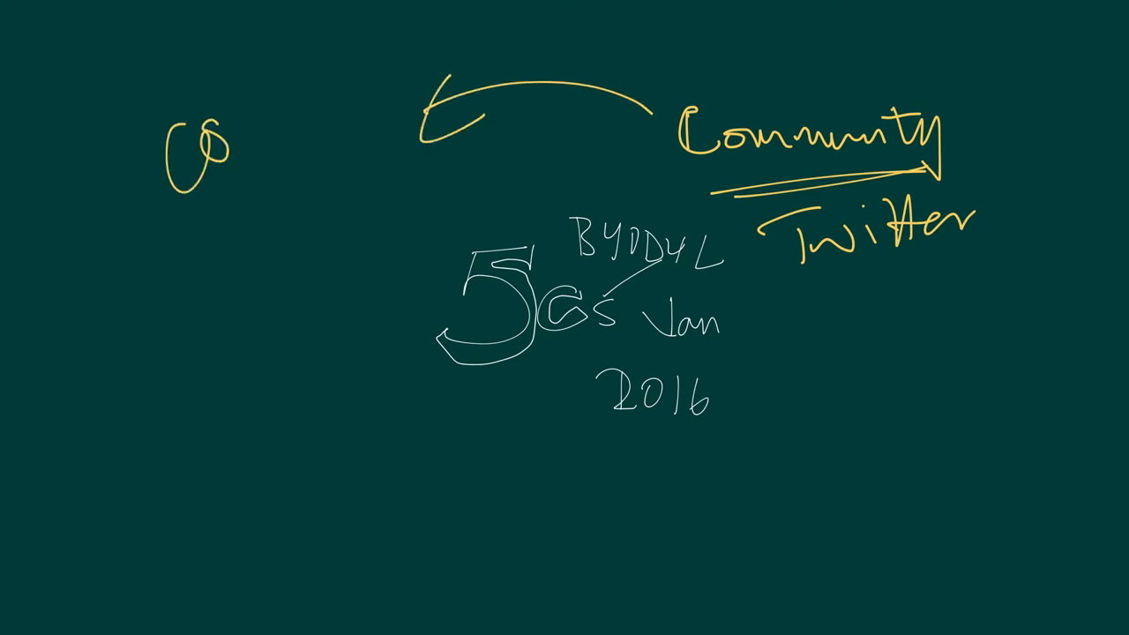
Handwrite 'Connecting' at the upper left and draw an arrow from it to Community.
{"action": "left_click_drag", "start_coordinate": [168, 159], "coordinate": [370, 36]}
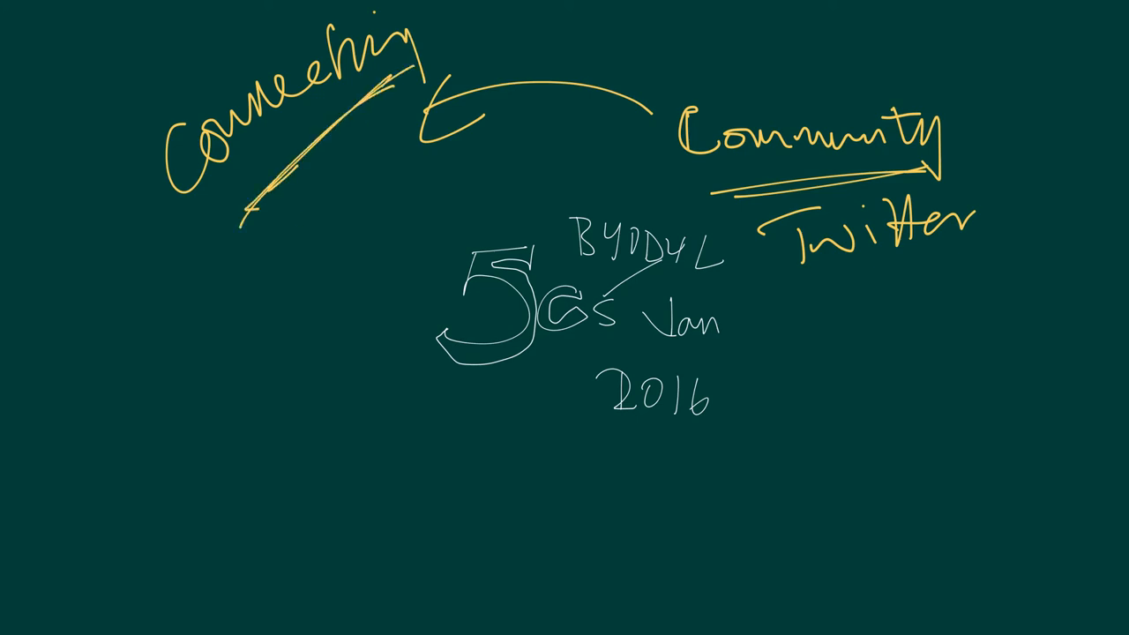
{"action": "left_click_drag", "start_coordinate": [653, 79], "coordinate": [767, 61]}
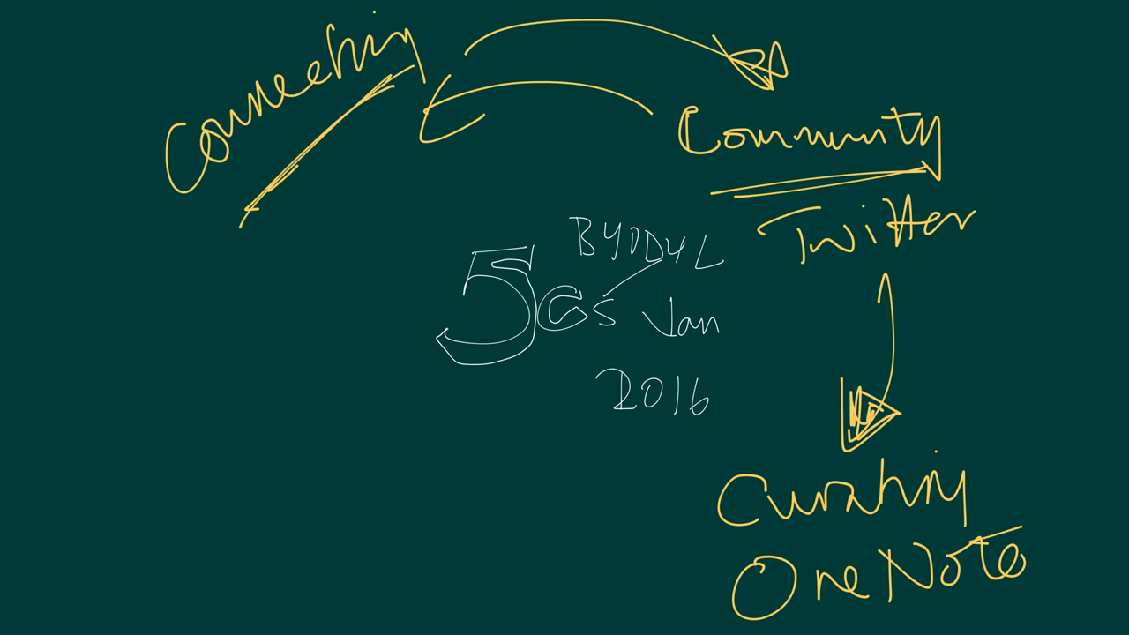
Draw an arrow from Curating toward the lower left of the board.
{"action": "left_click_drag", "start_coordinate": [468, 534], "coordinate": [697, 538]}
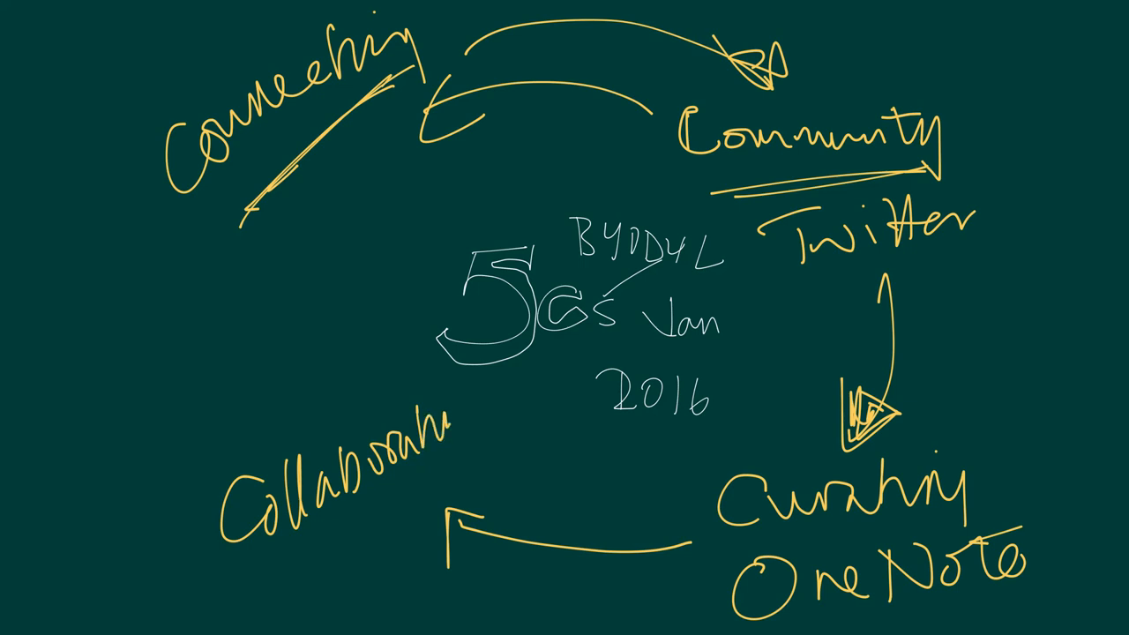
Handwrite 'Collaborating' at the lower left and underline it.
{"action": "left_click_drag", "start_coordinate": [318, 573], "coordinate": [432, 490]}
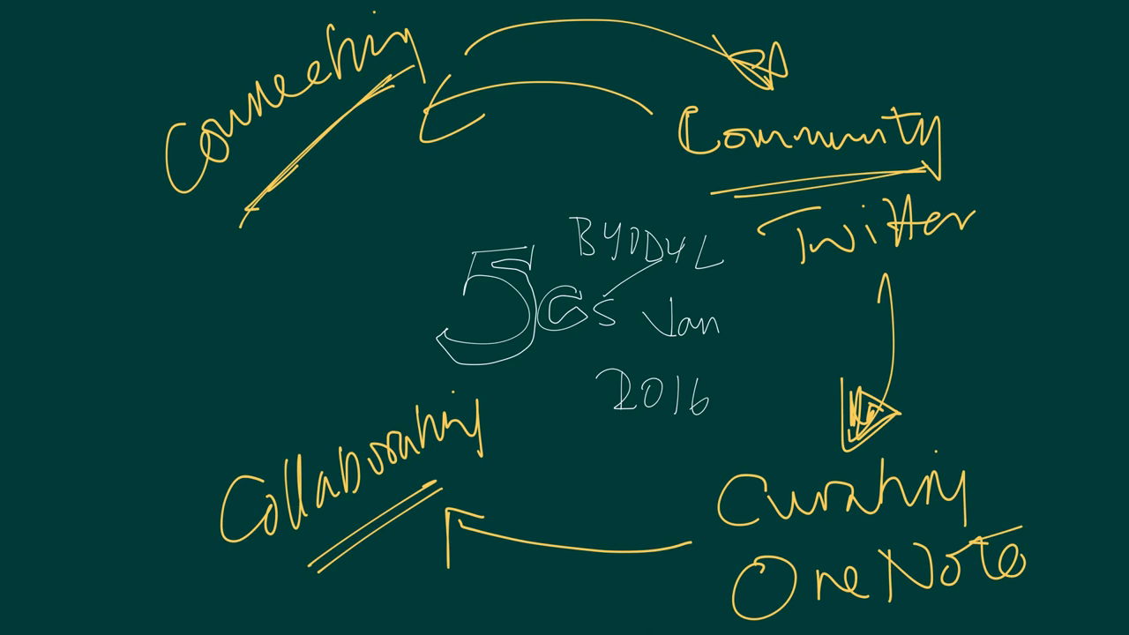
{"action": "type", "text": "Cre"}
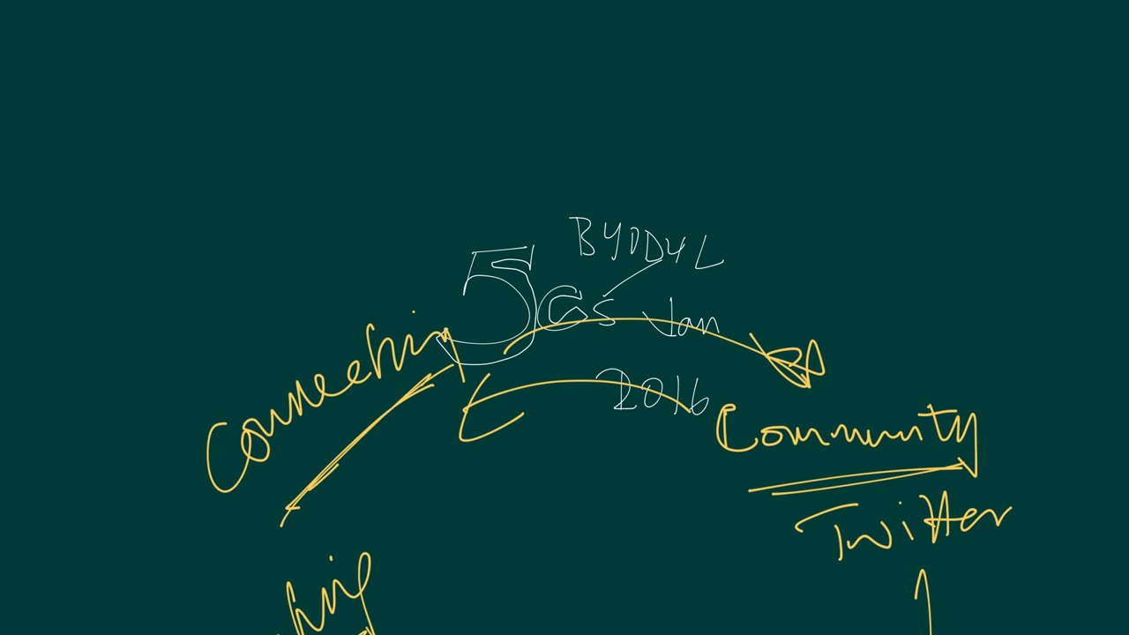
{"action": "type", "text": "@CP"}
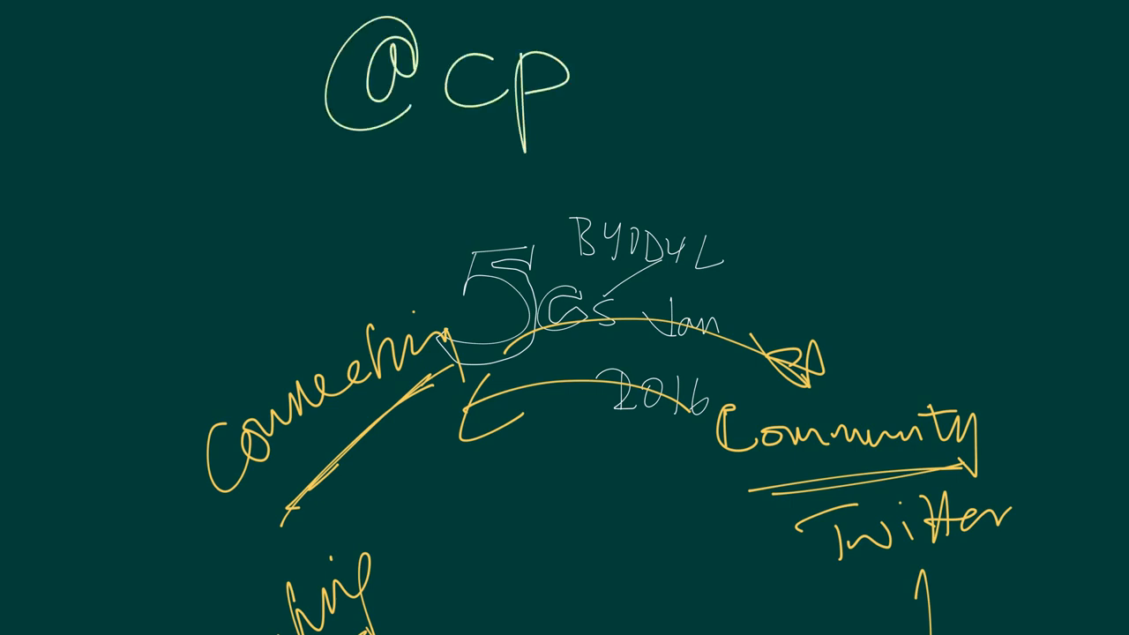
{"action": "type", "text": "Jobli"}
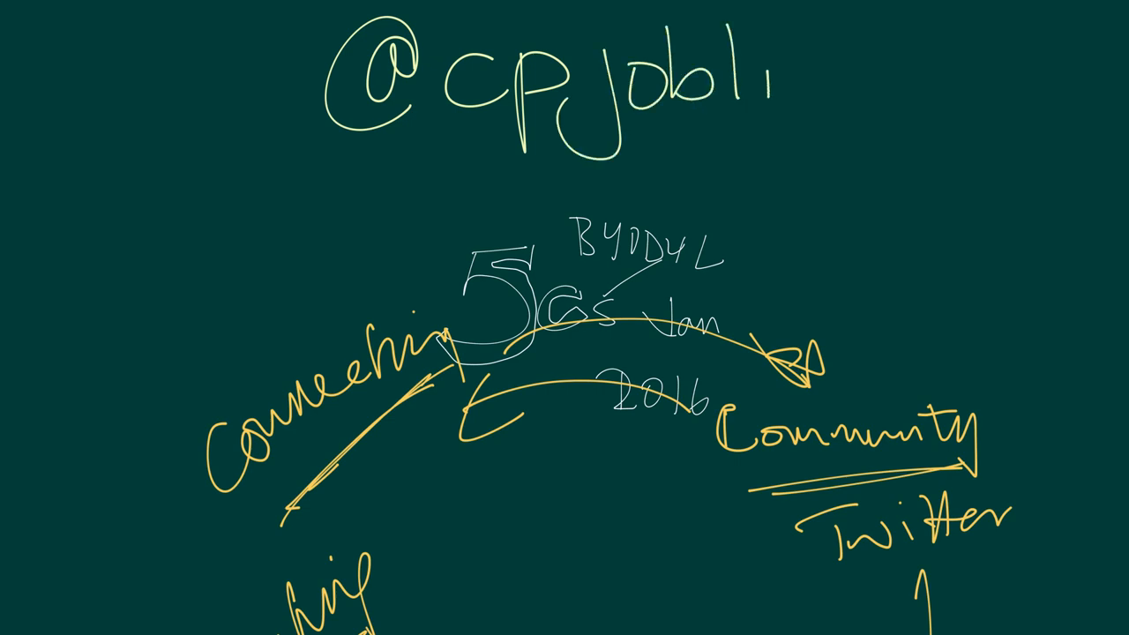
{"action": "type", "text": "ng"}
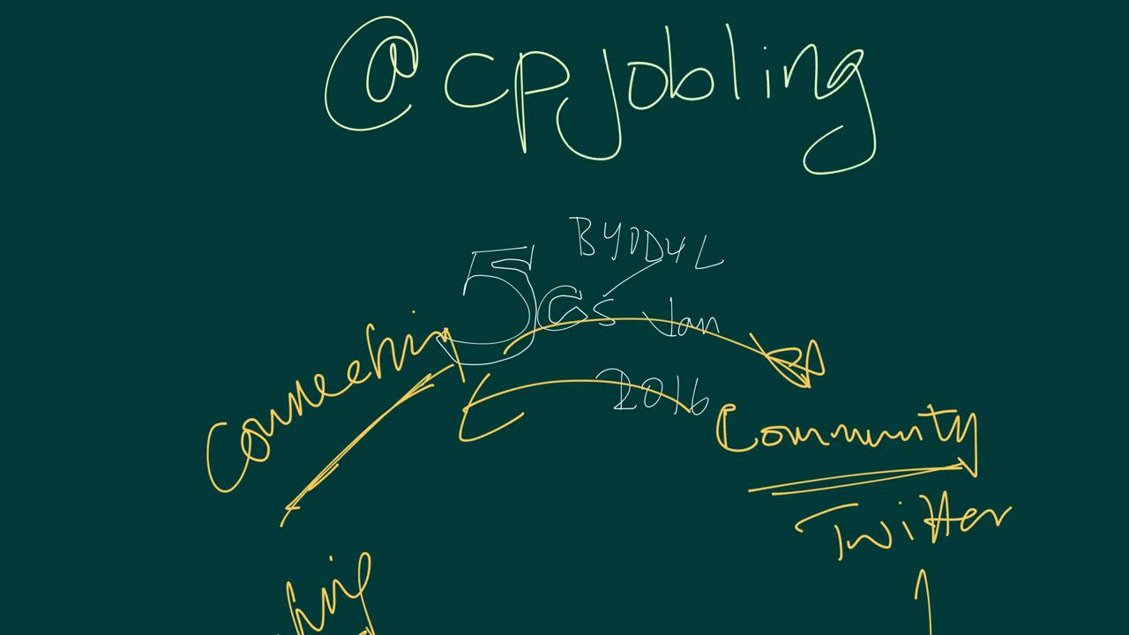